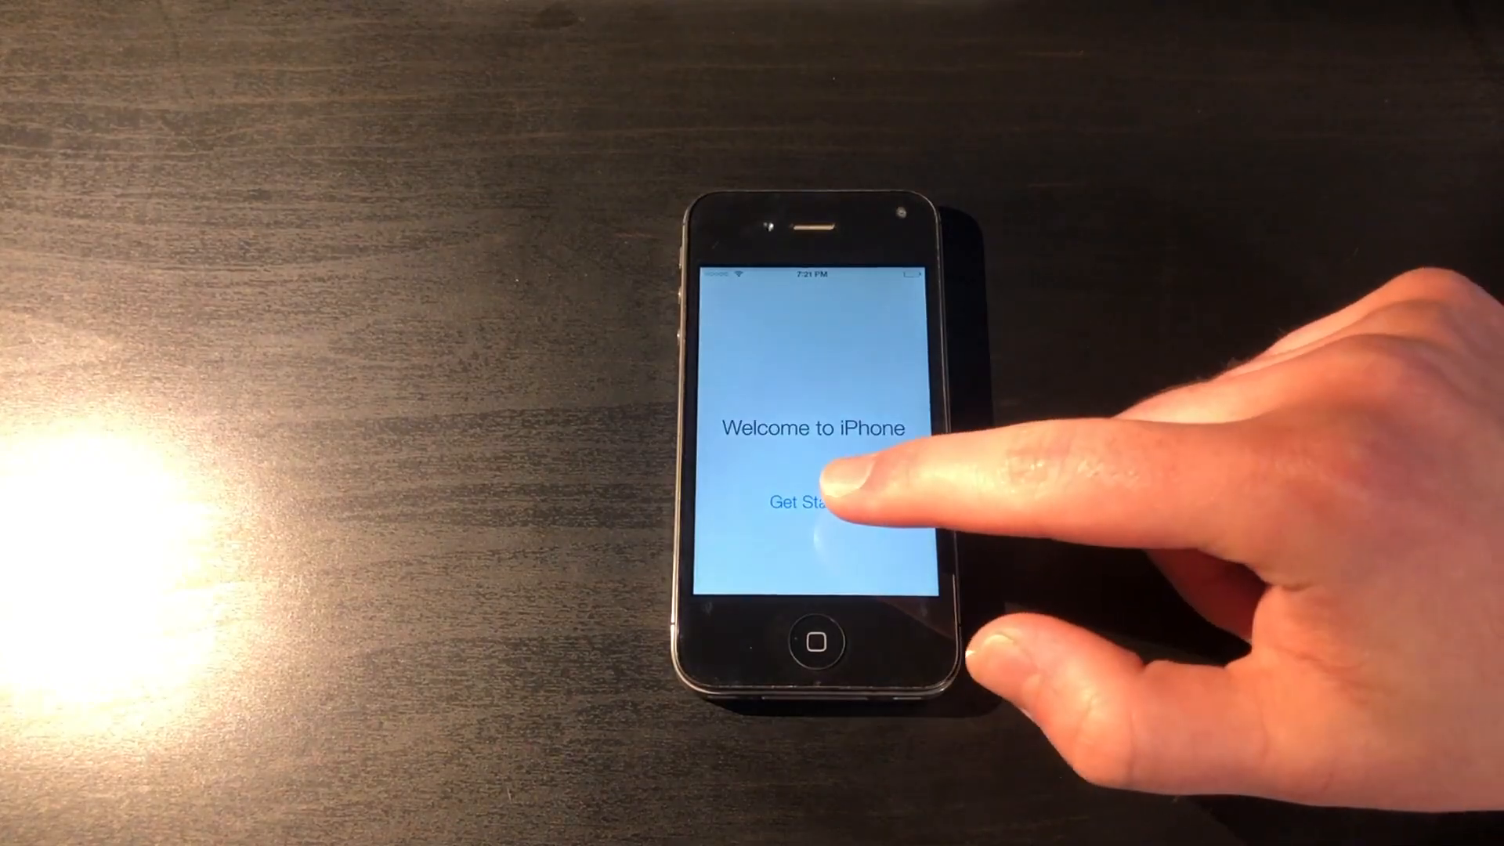
Finish the welcome setup with Get Started and open the Settings app's main list.
left_click(799, 503)
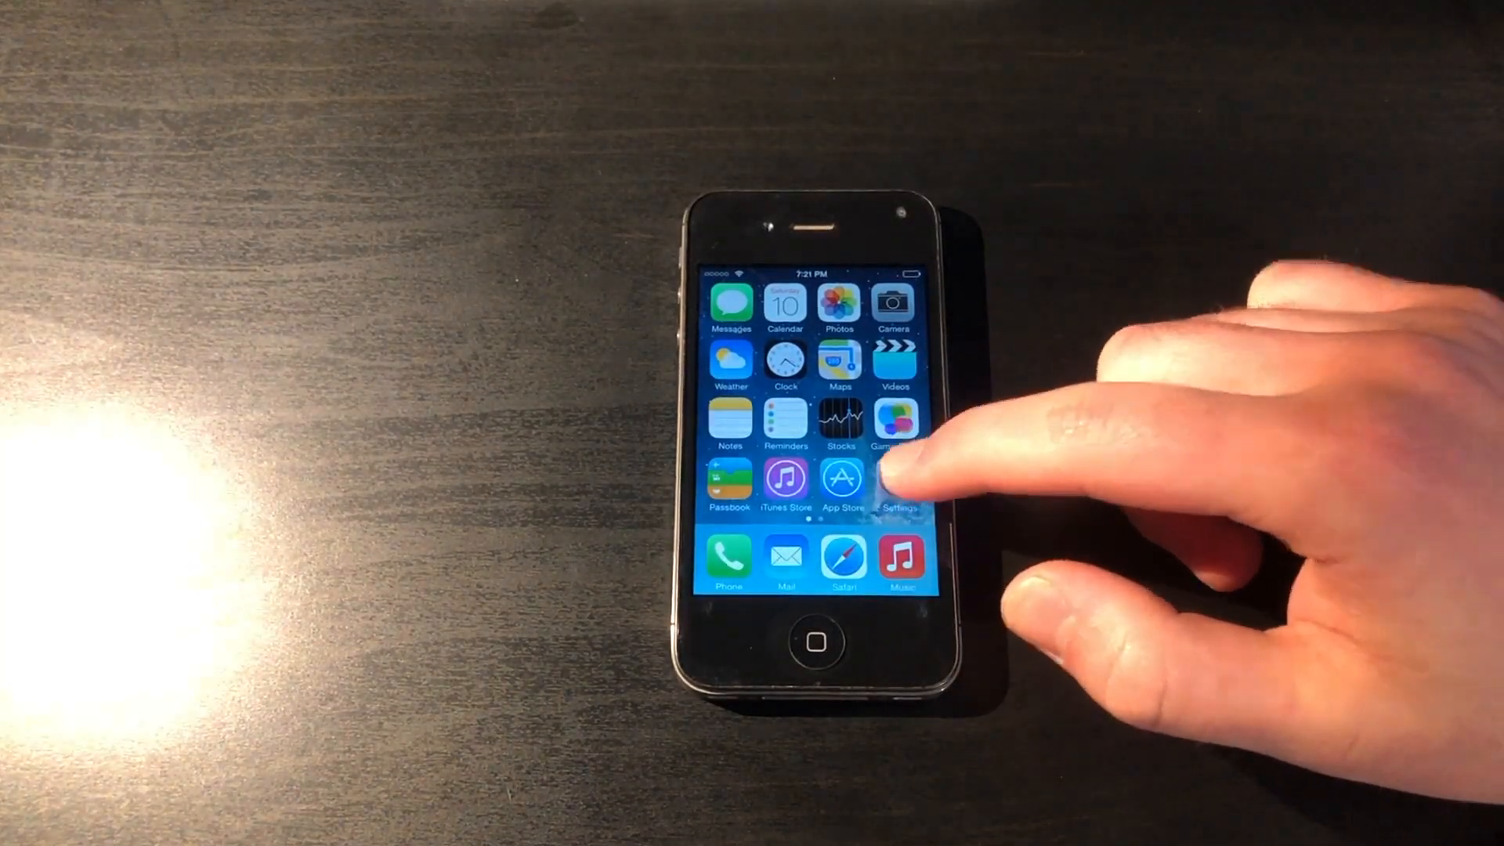
left_click(893, 479)
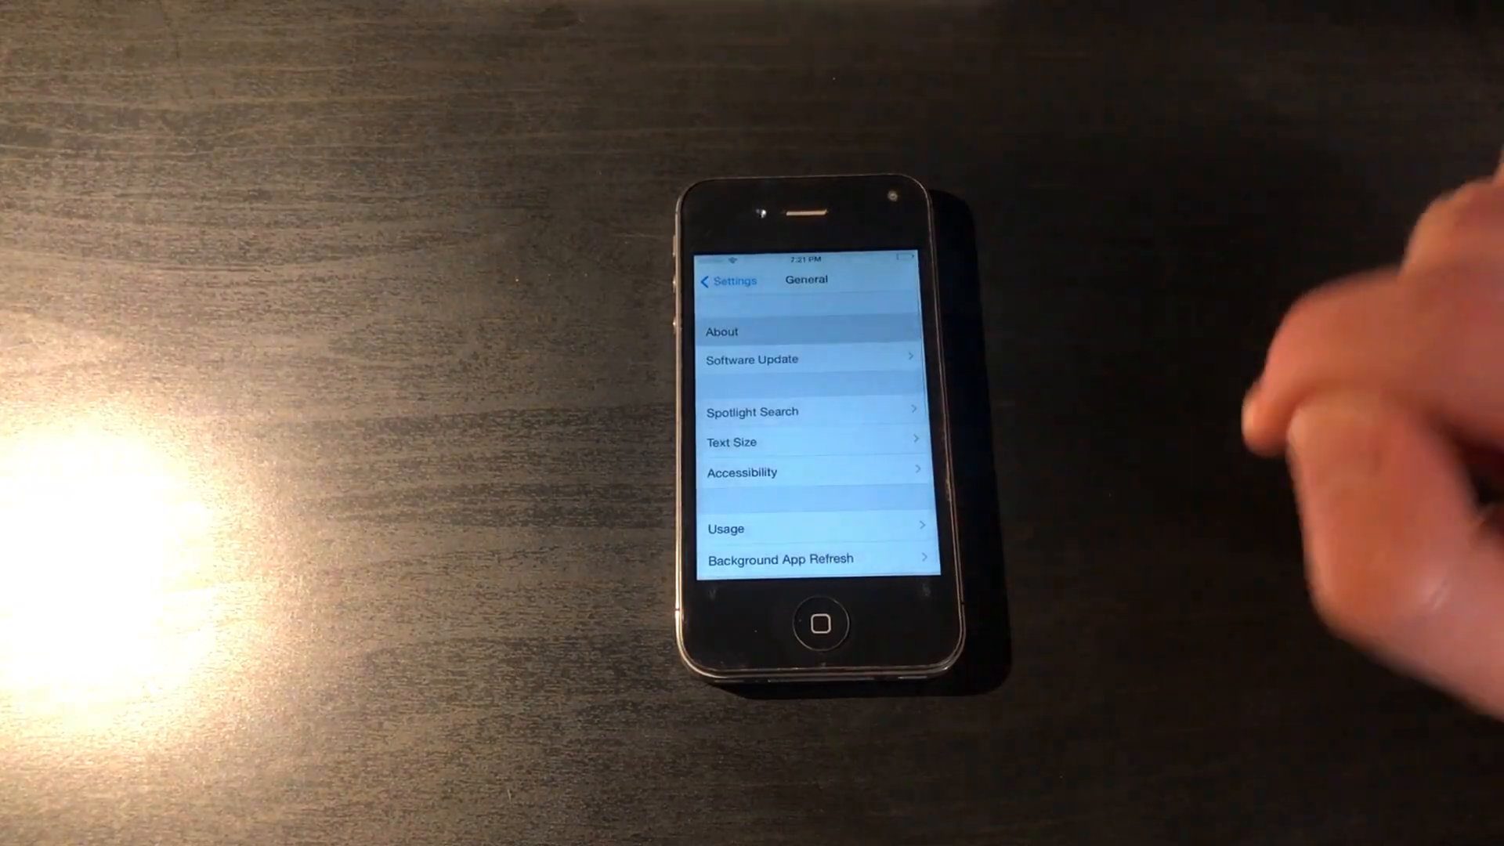
left_click(721, 332)
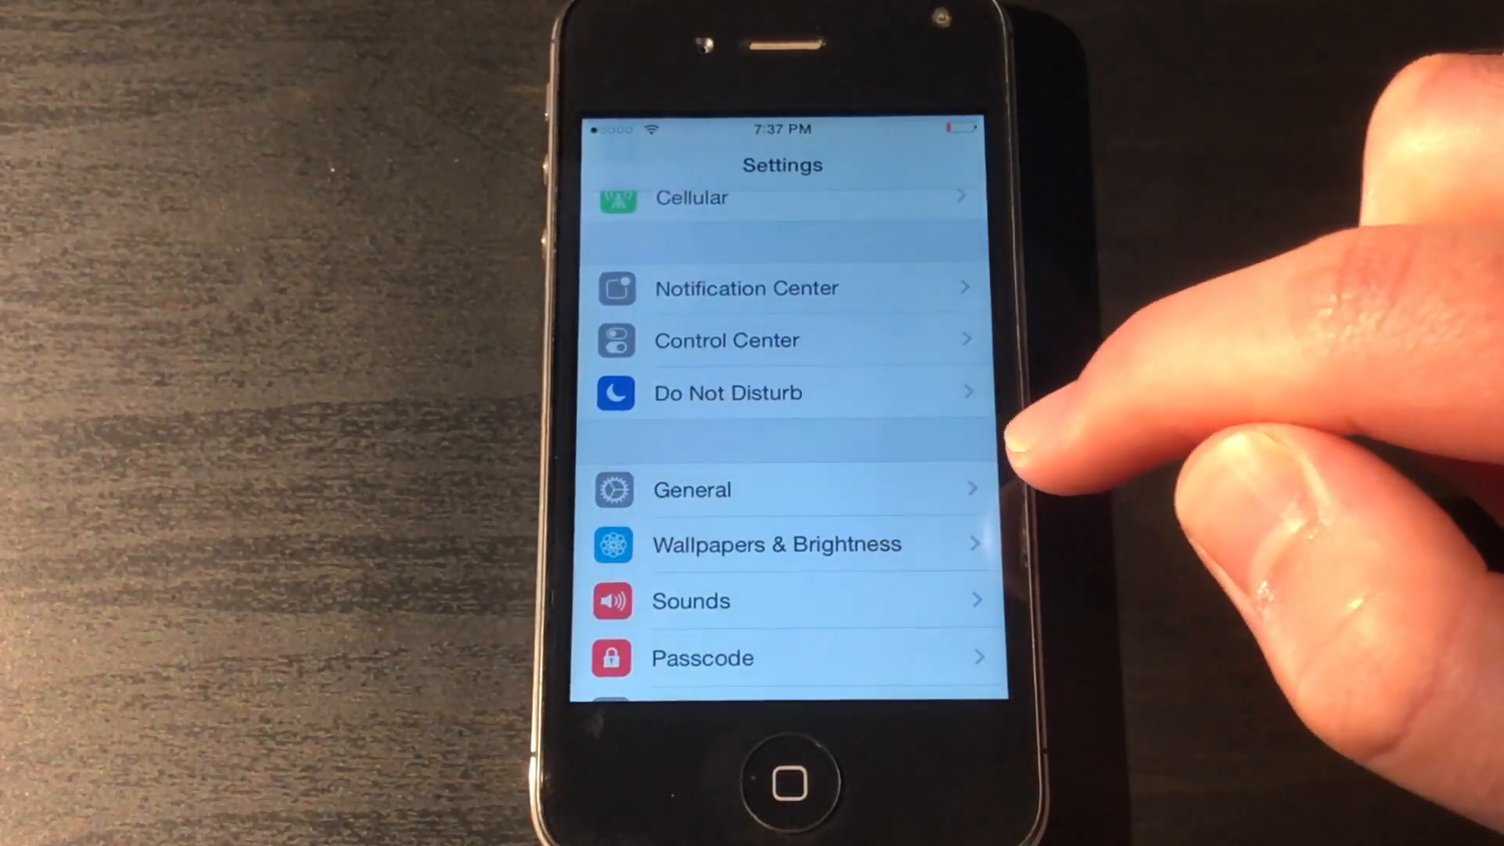
In General > Date & Time, turn off automatic date and roll the date wheel back.
left_click(690, 489)
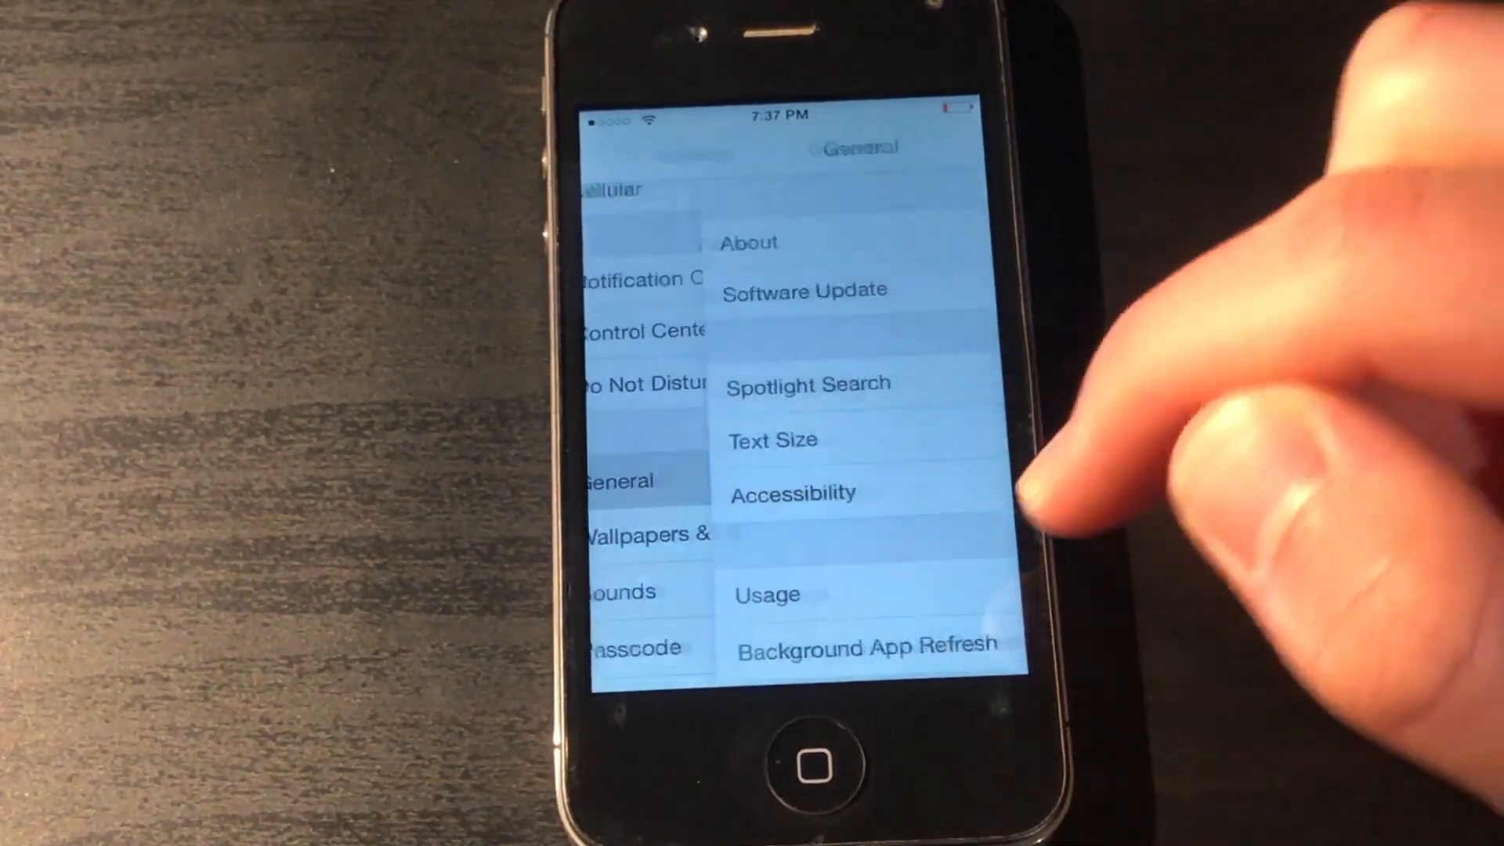
scroll("down", 3)
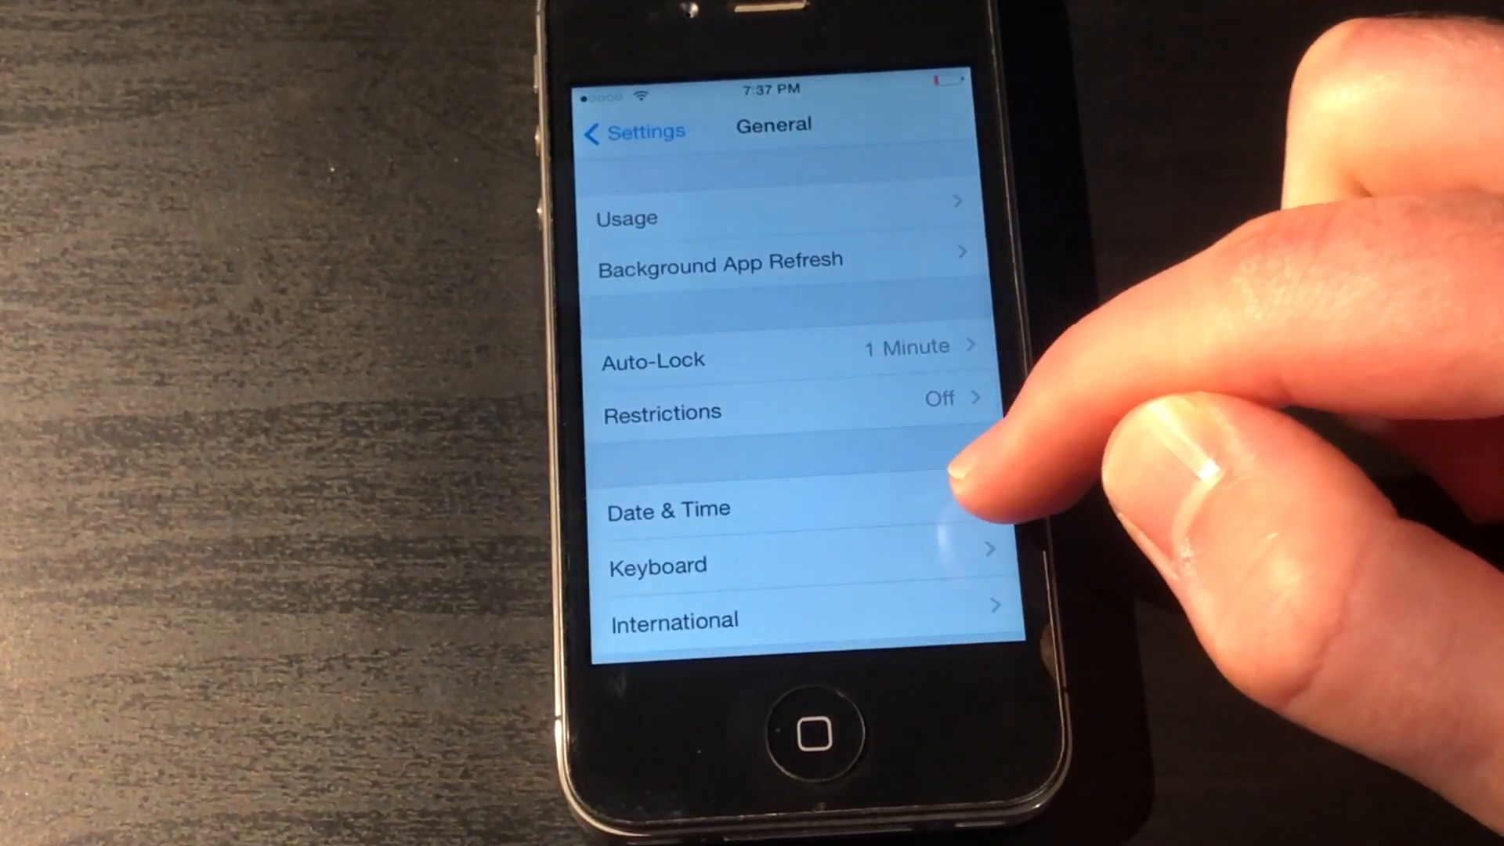
left_click(667, 508)
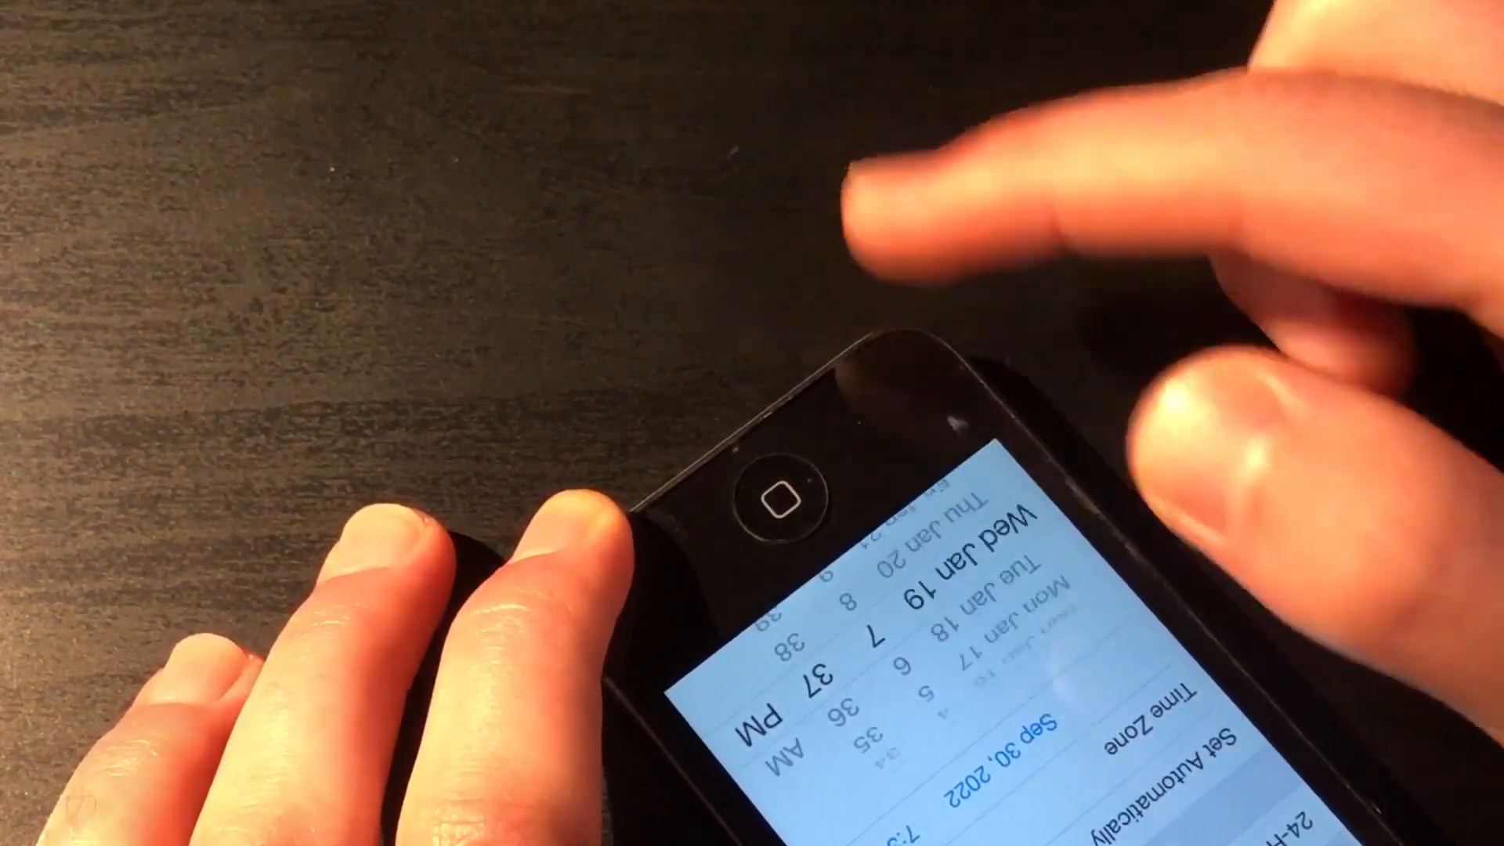
scroll("down", 3)
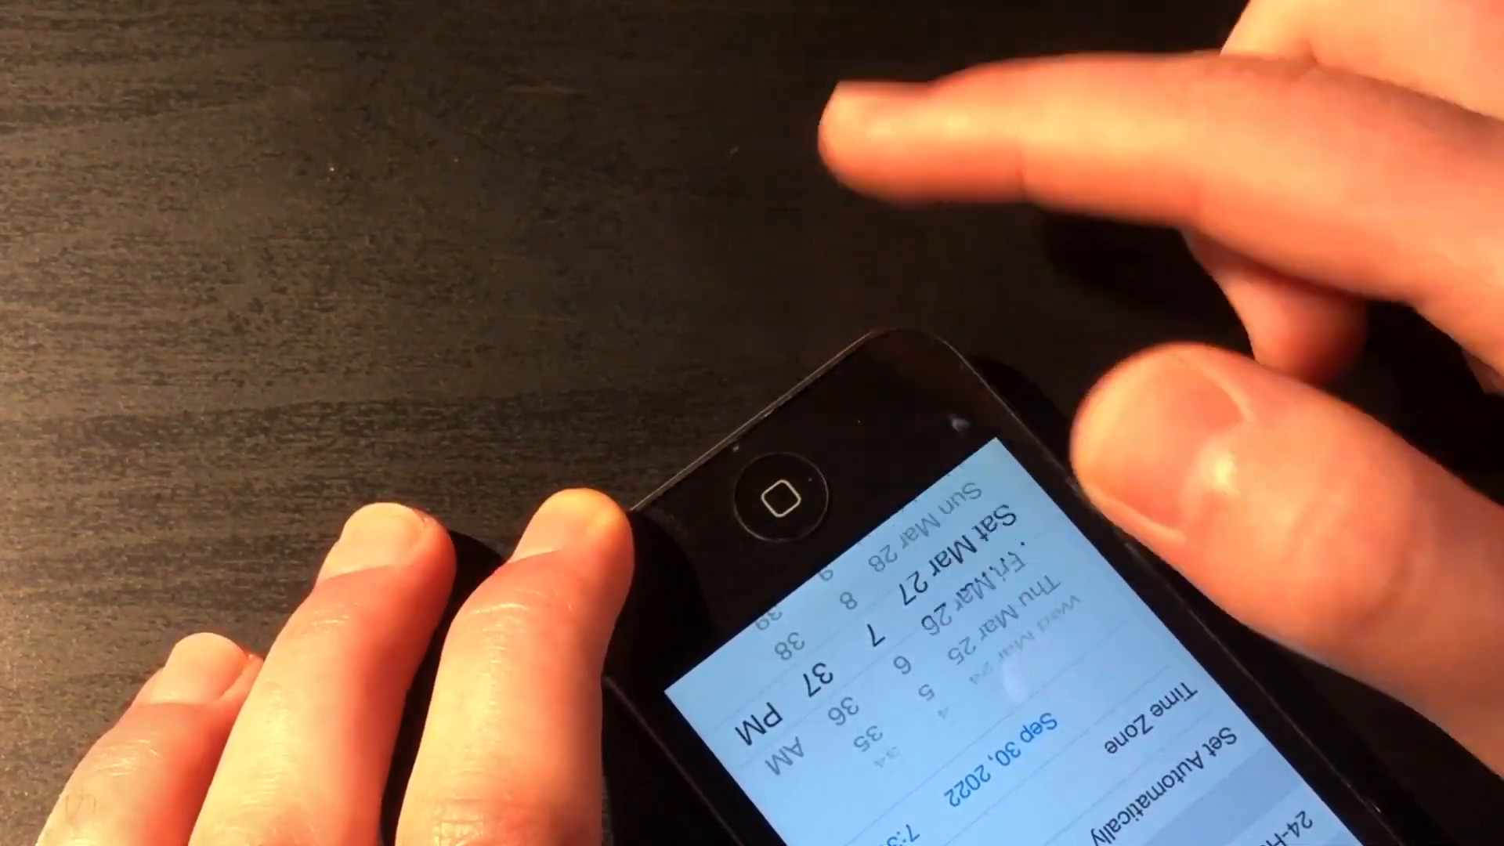
scroll("down", 3)
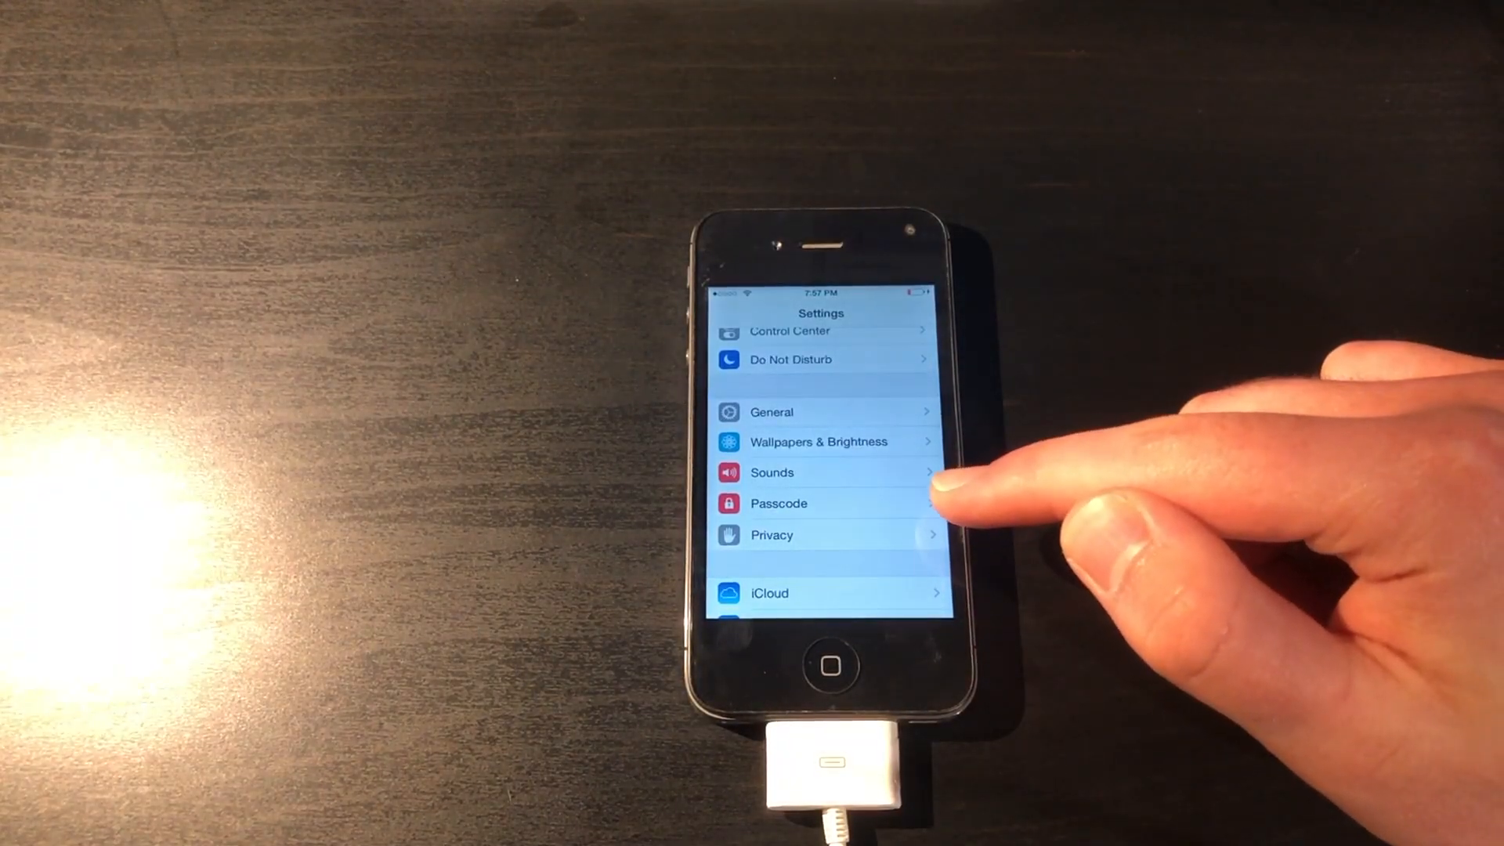
Exit Settings and check in Calendar that the date is Sunday June 1, 2014.
left_click(779, 503)
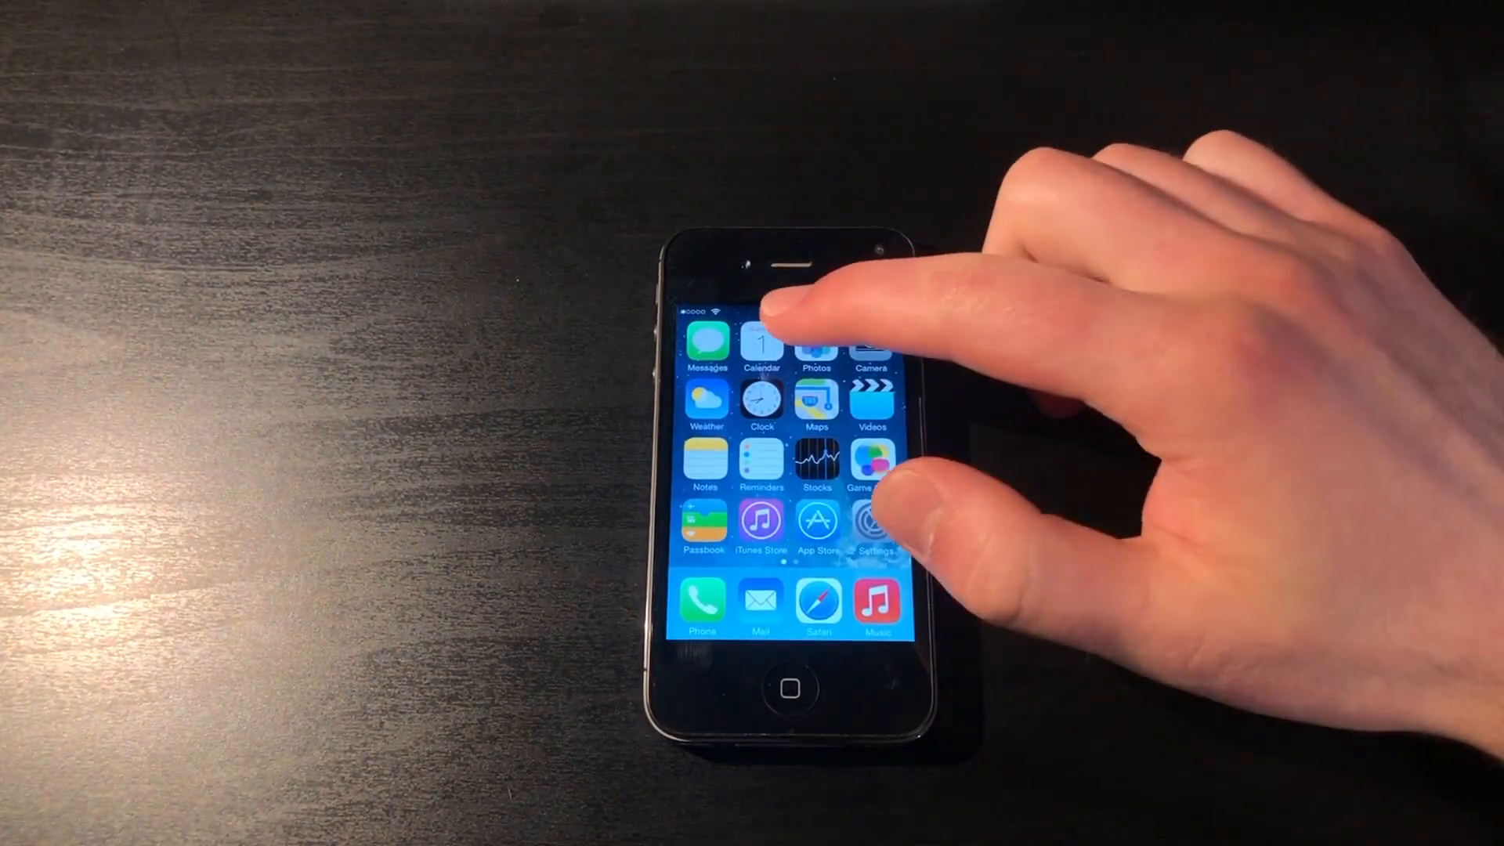
left_click(761, 345)
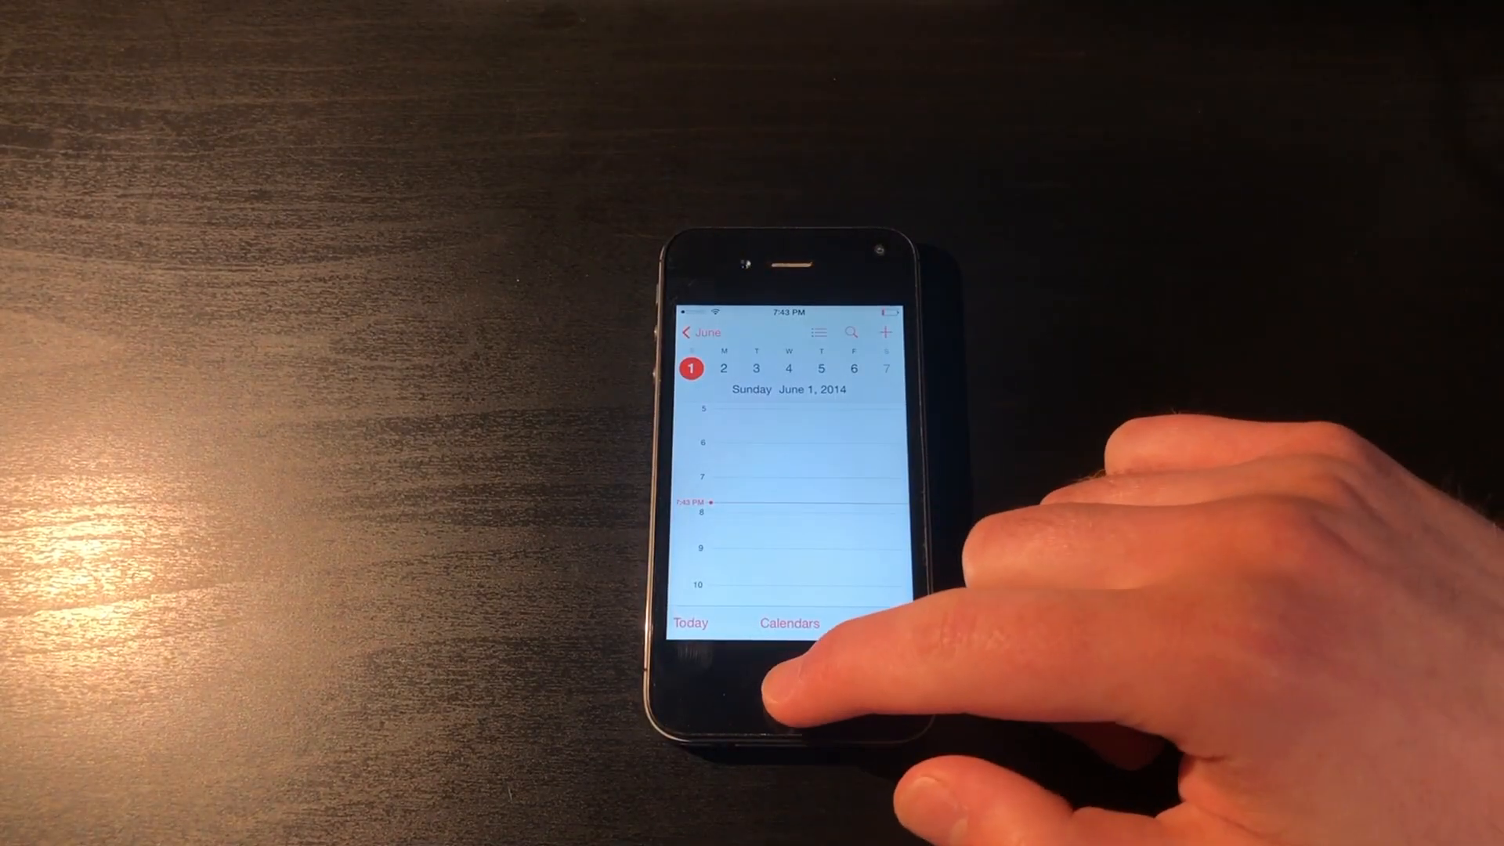
left_click(790, 669)
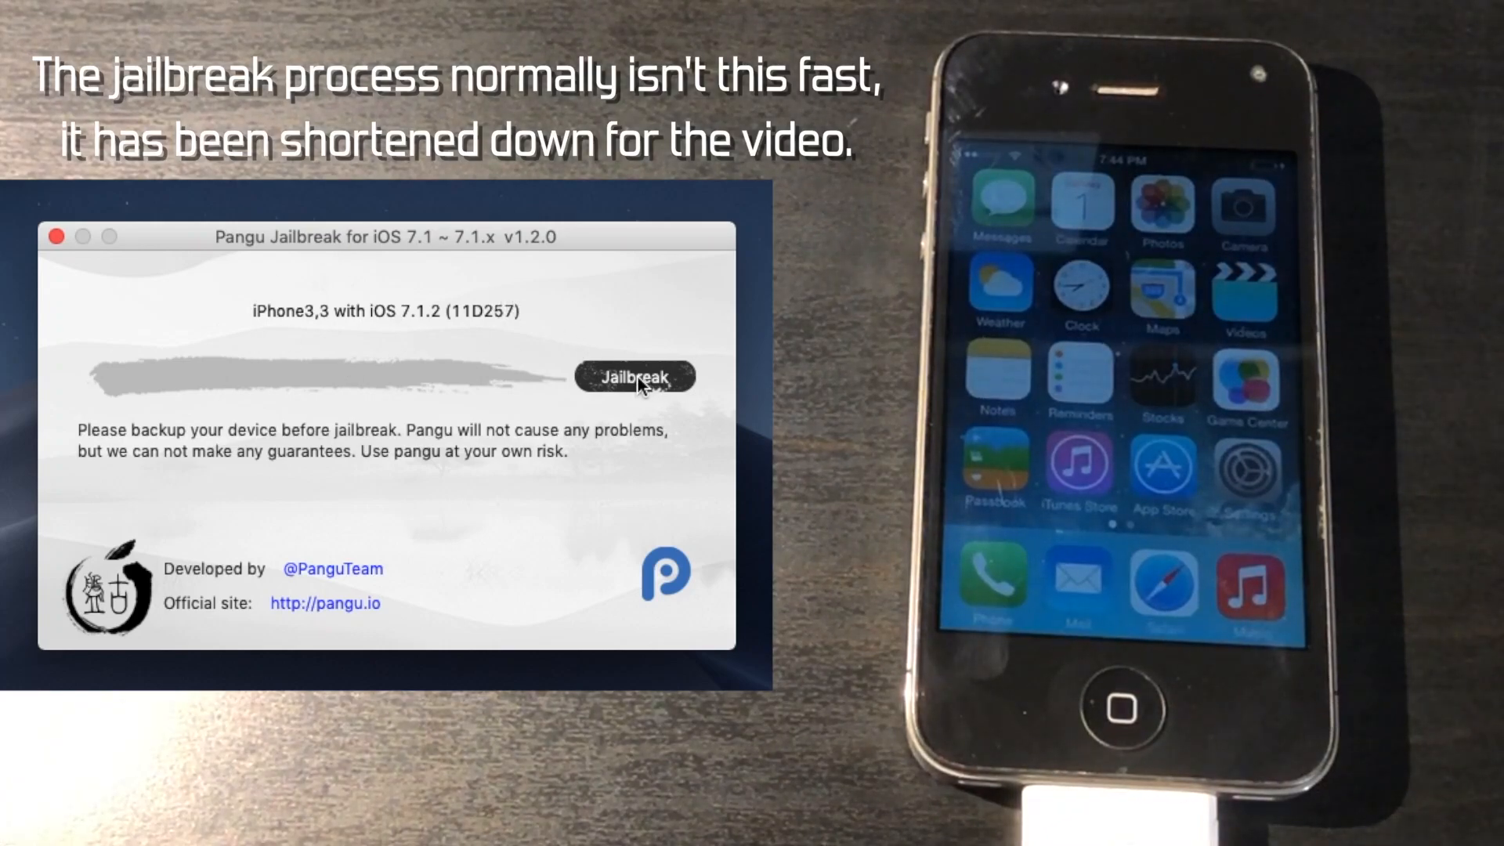
Run the Pangu jailbreak and let the Pangu app open on the iPhone until it reboots with Cydia.
left_click(634, 374)
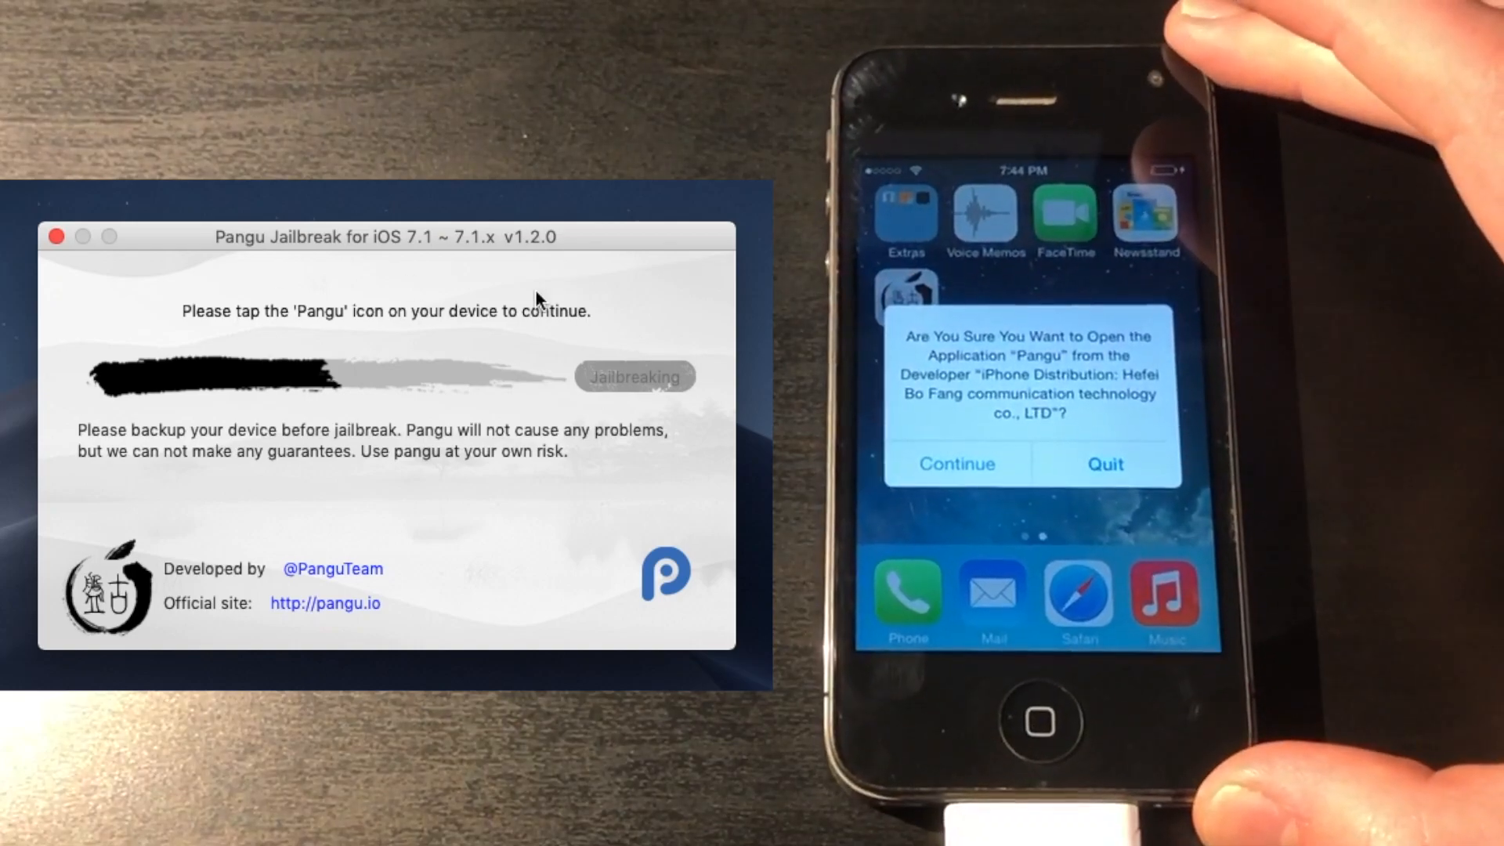
left_click(954, 463)
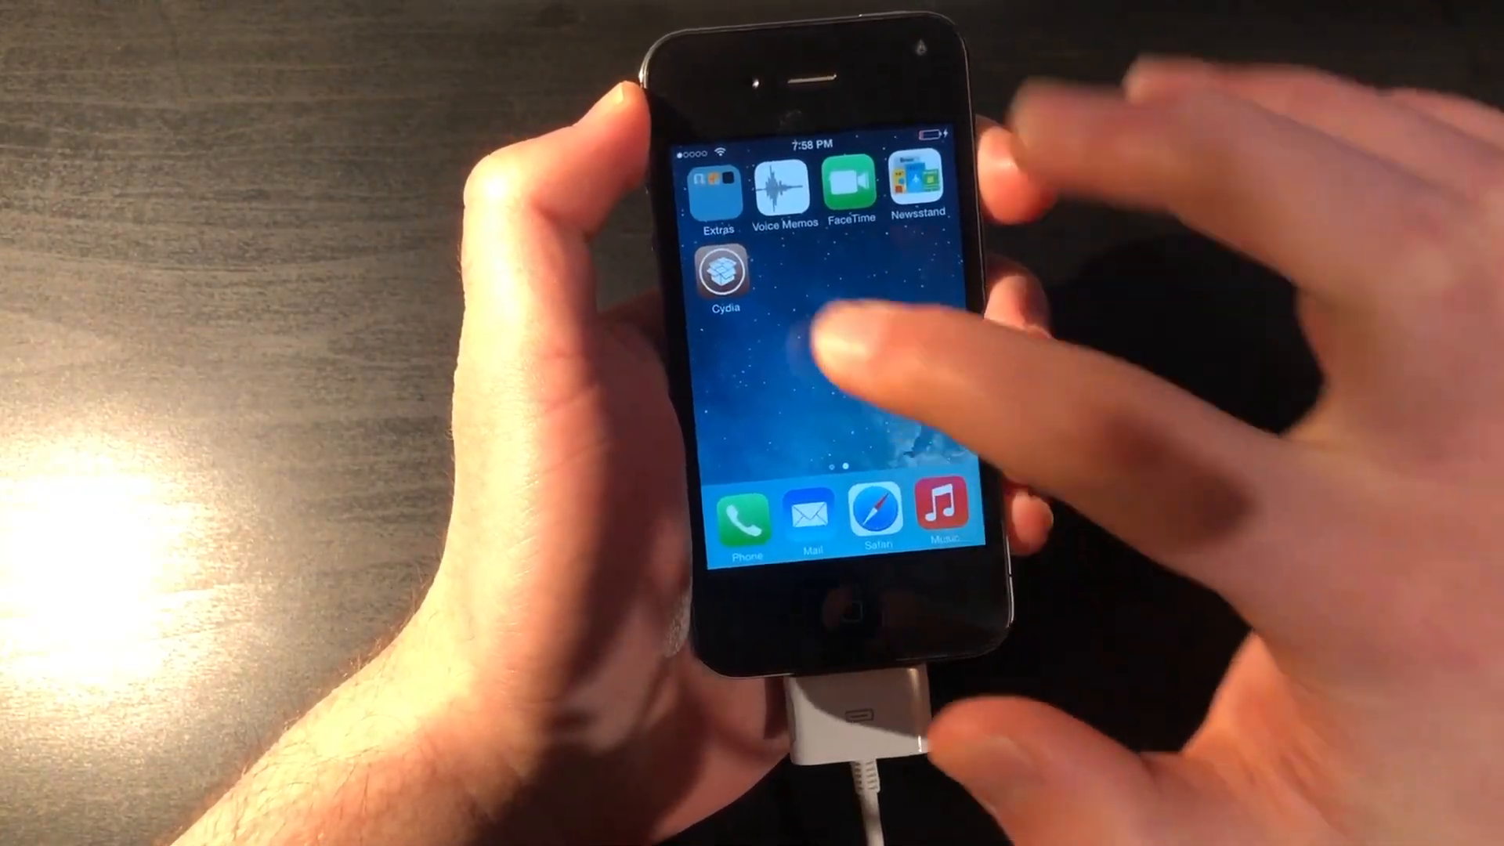
Launch Cydia from the home screen and let it load to its Sources list.
left_click(721, 271)
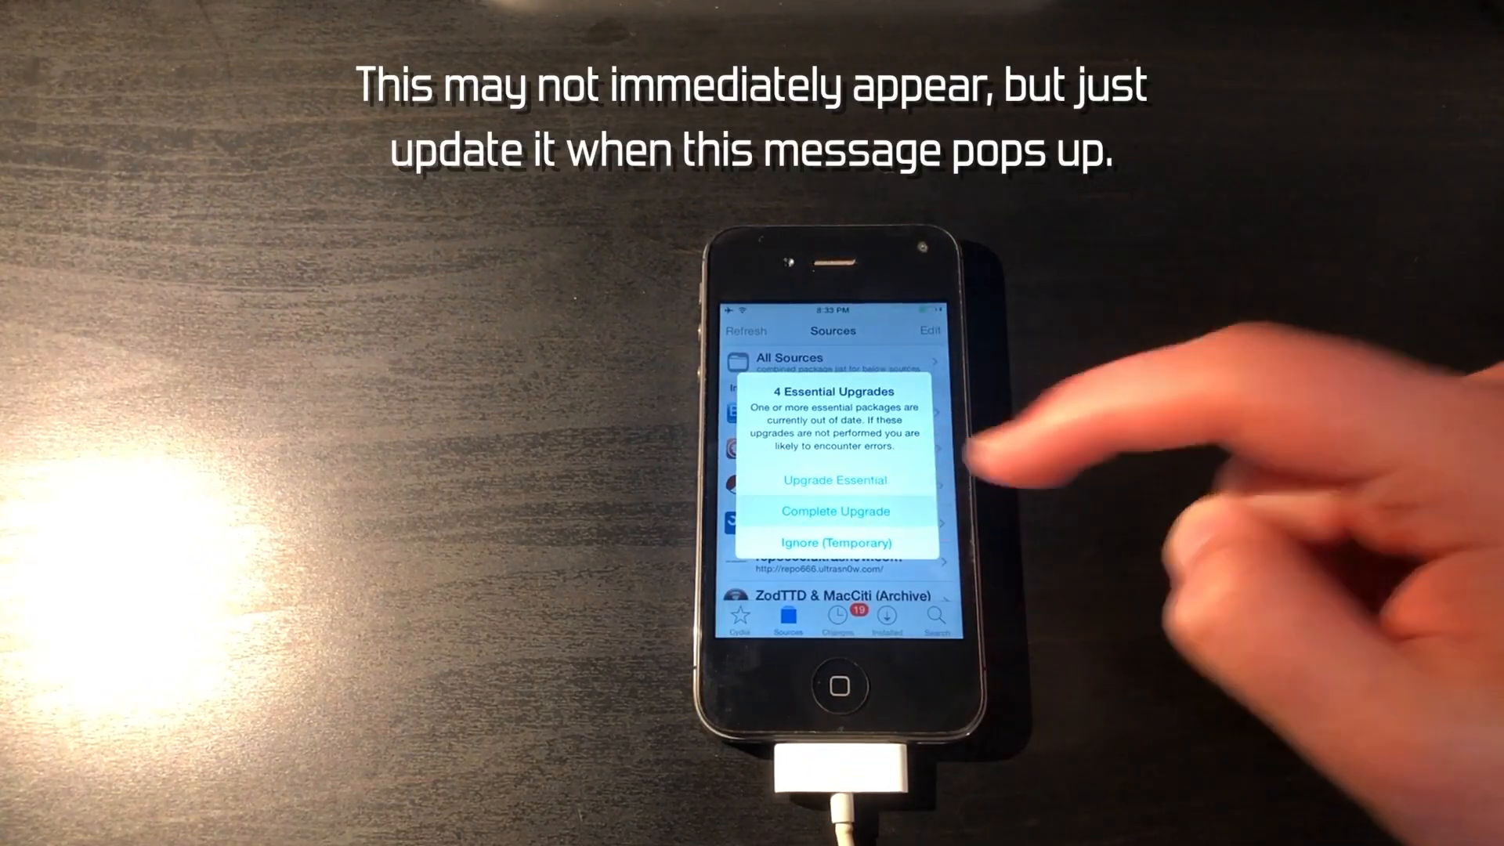
Apply the Complete Upgrade of the 4 essential packages and confirm it.
left_click(832, 511)
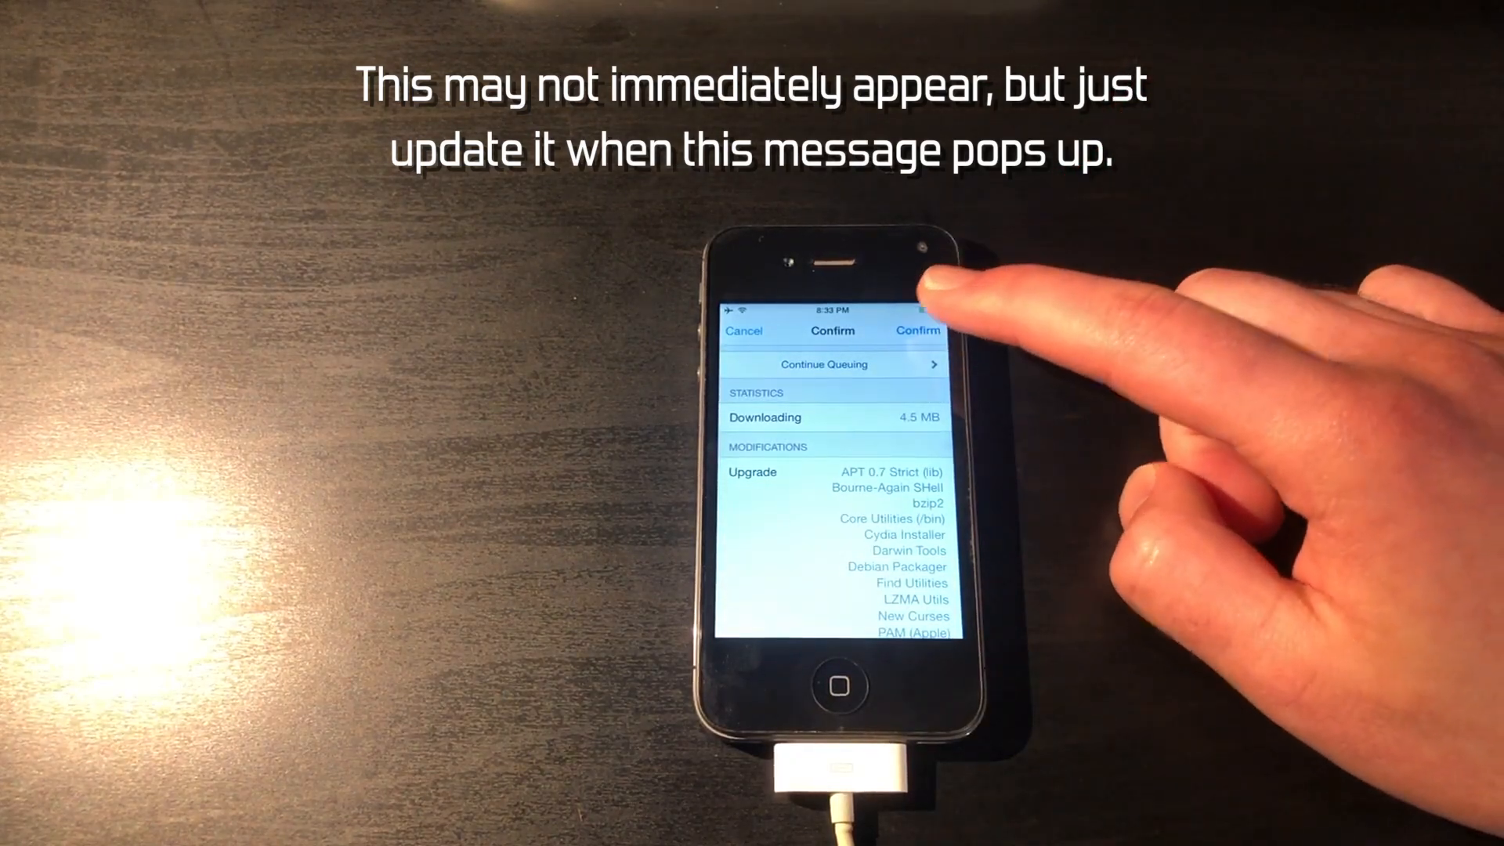
left_click(918, 330)
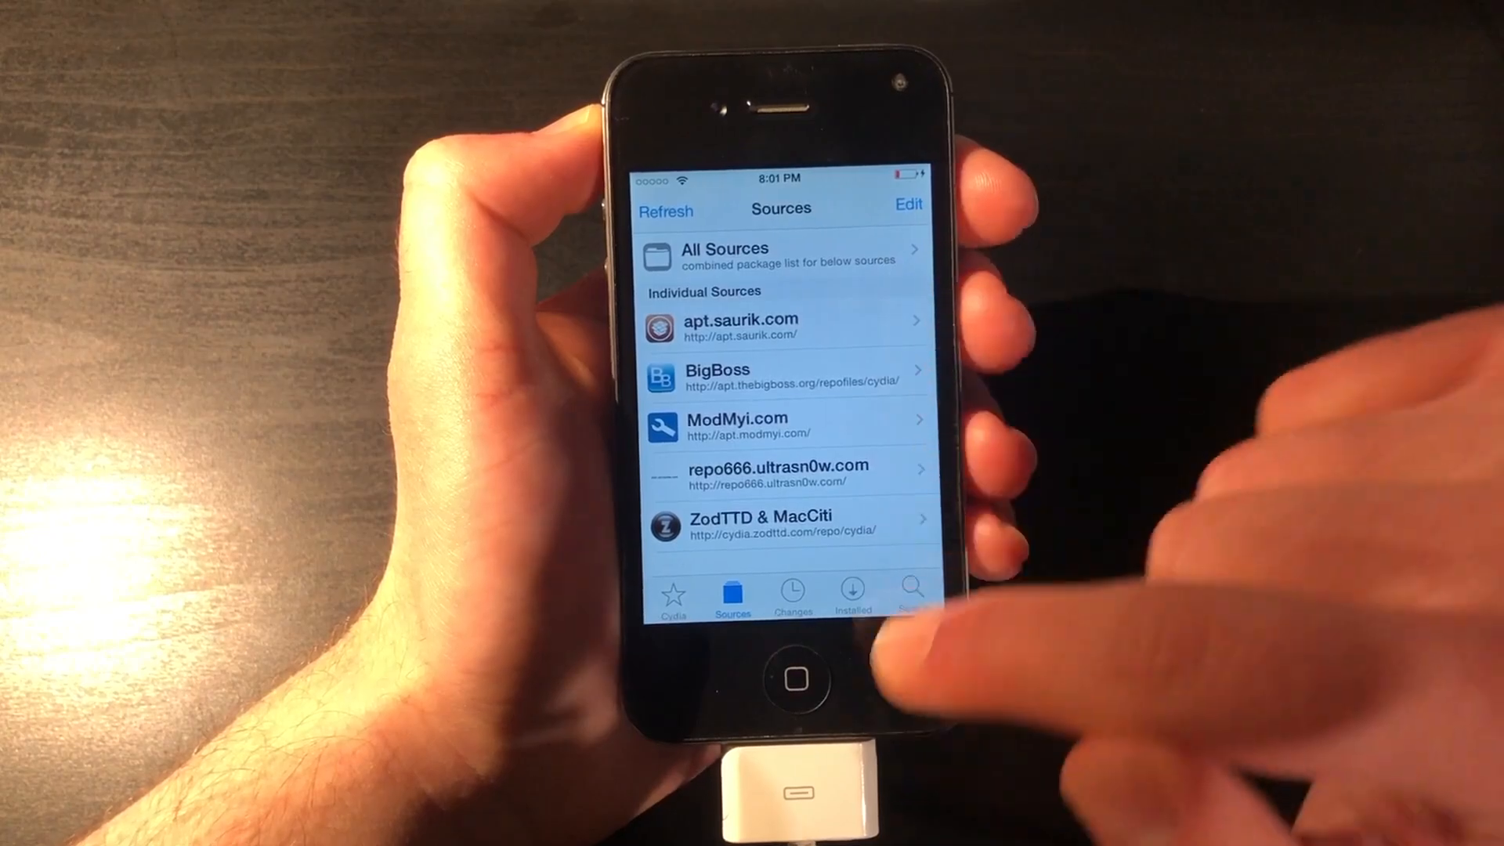
Move through the Search tab to the Cydia home page while package data refreshes.
left_click(908, 590)
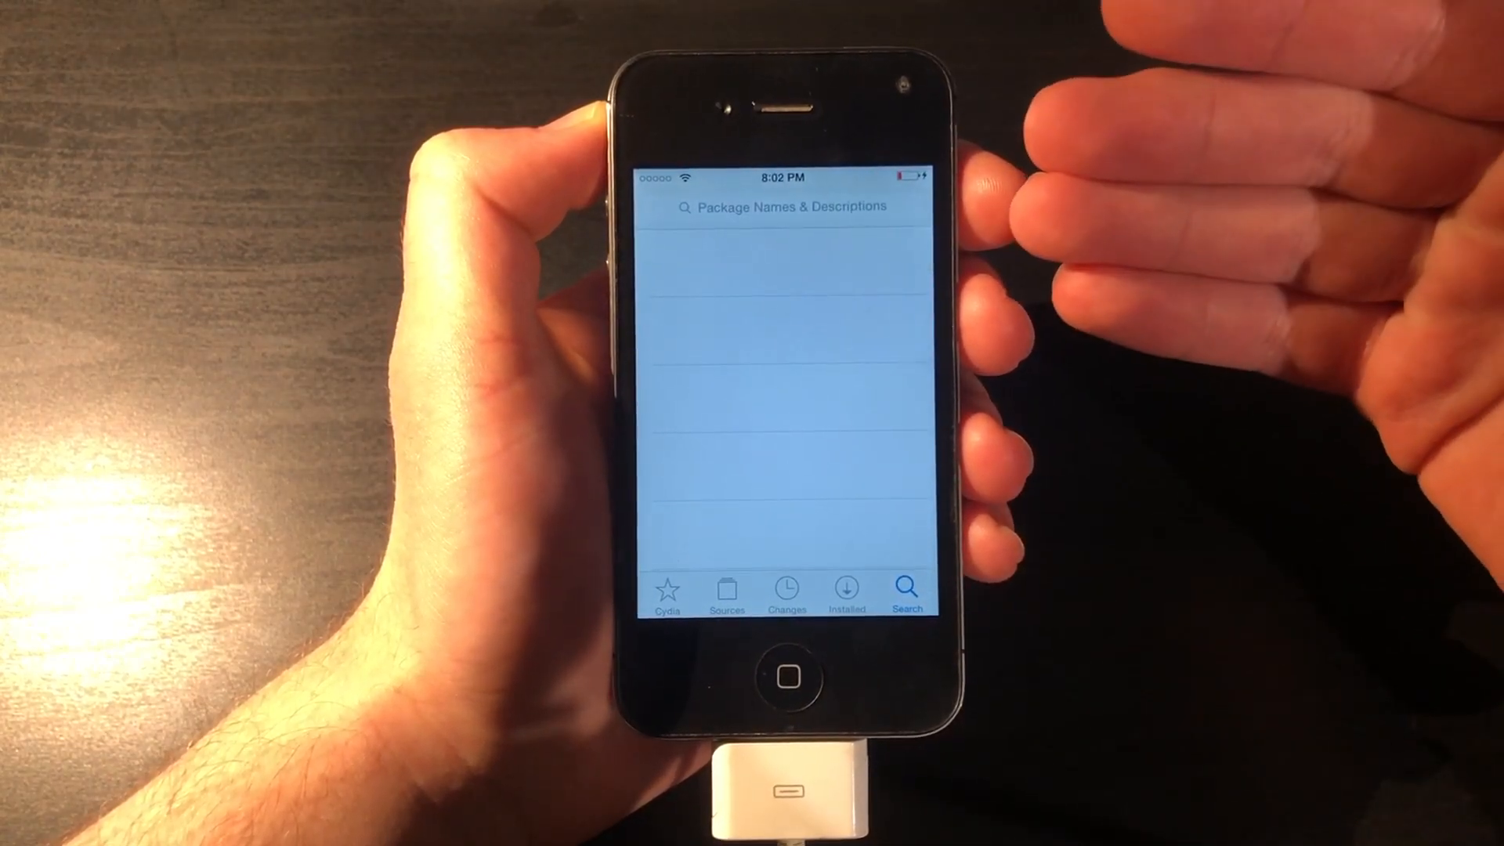
left_click(669, 591)
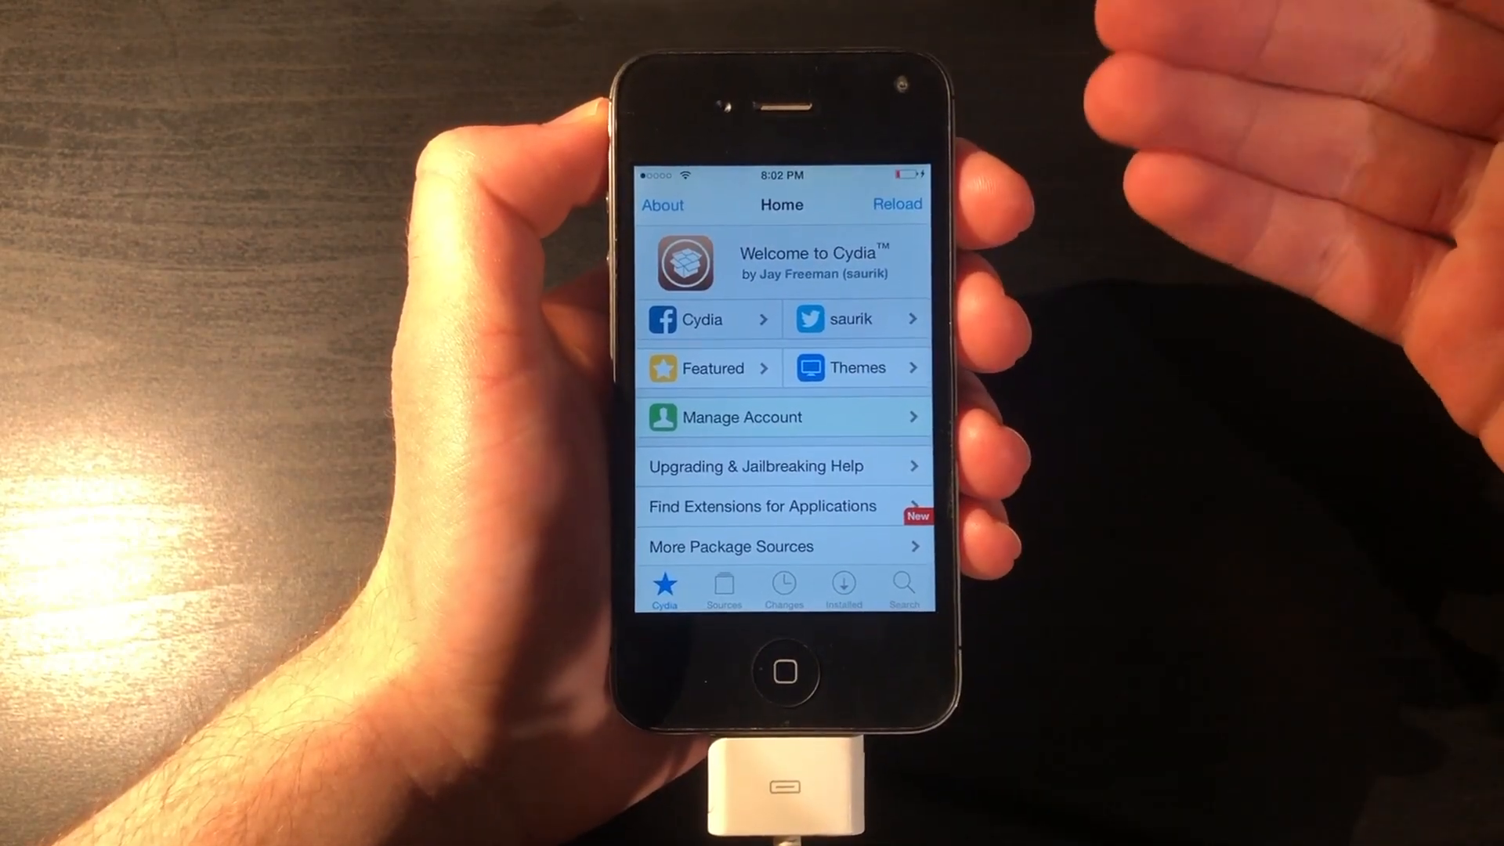
left_click(787, 673)
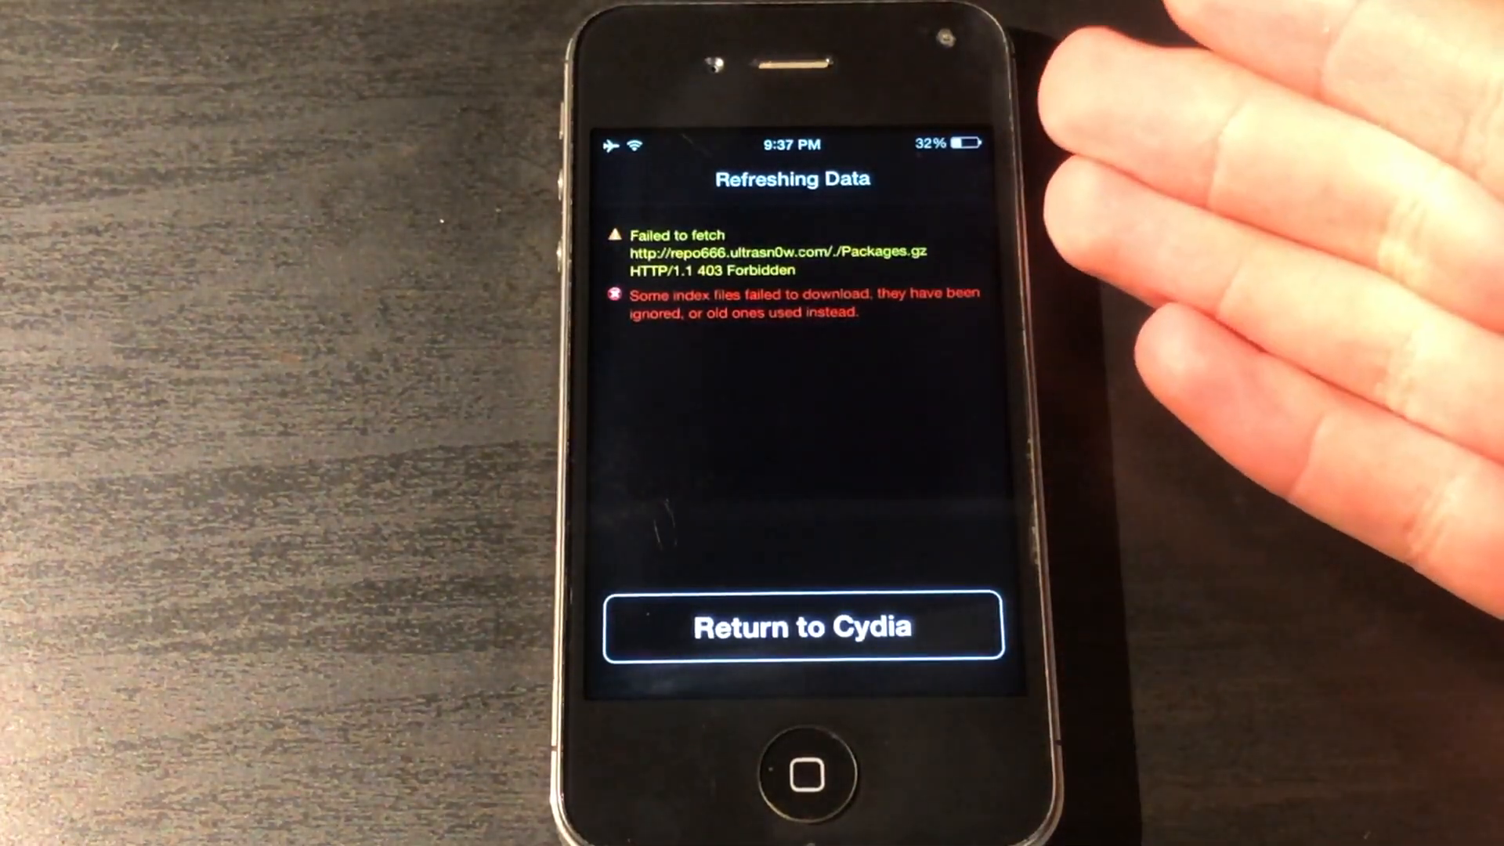
Return to the Sources list after the repo666.ultrasn0w.com fetch fails.
left_click(800, 627)
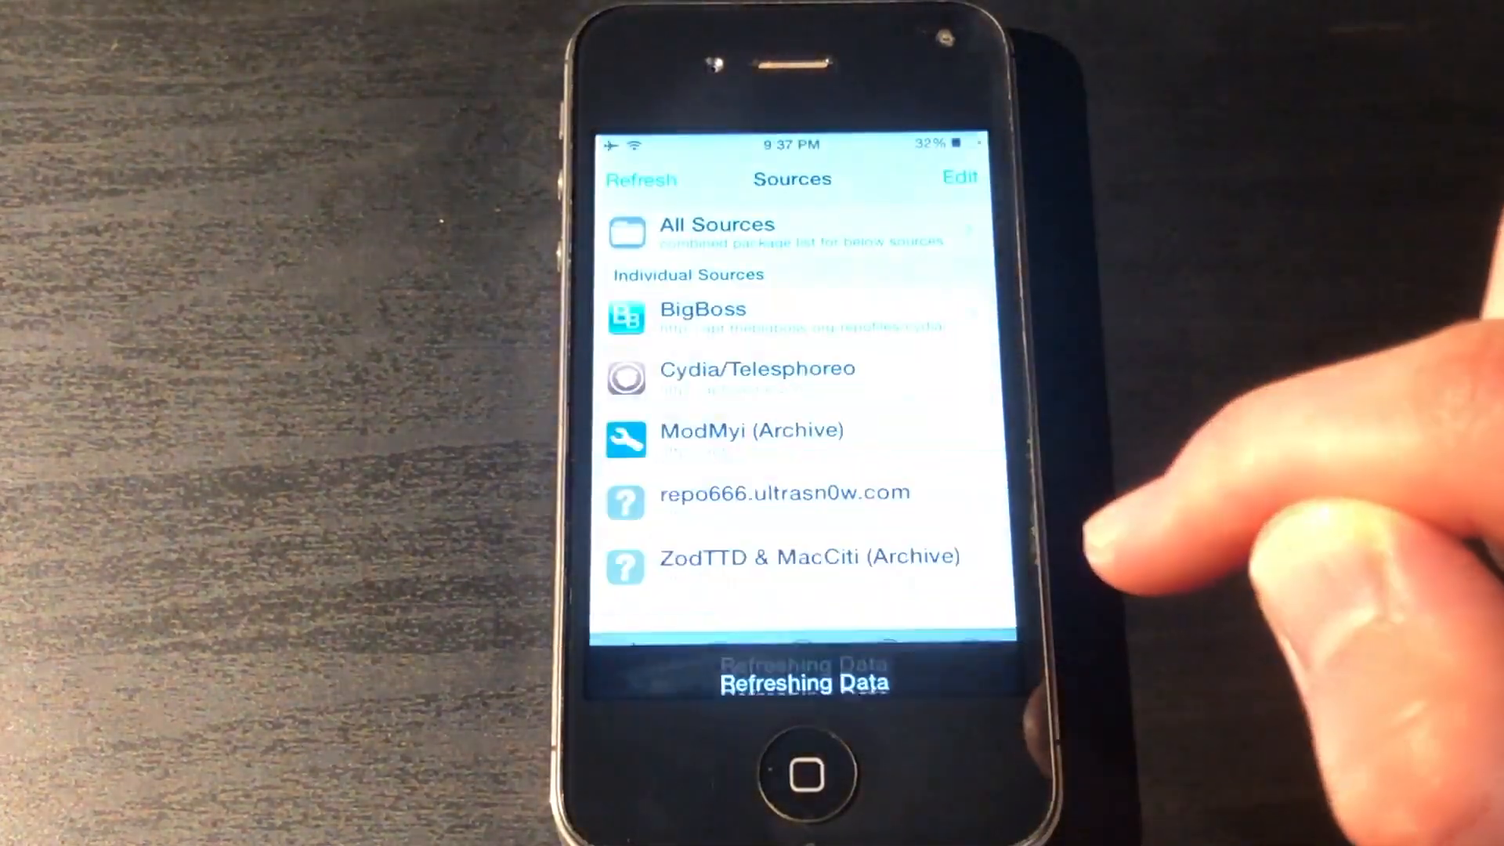